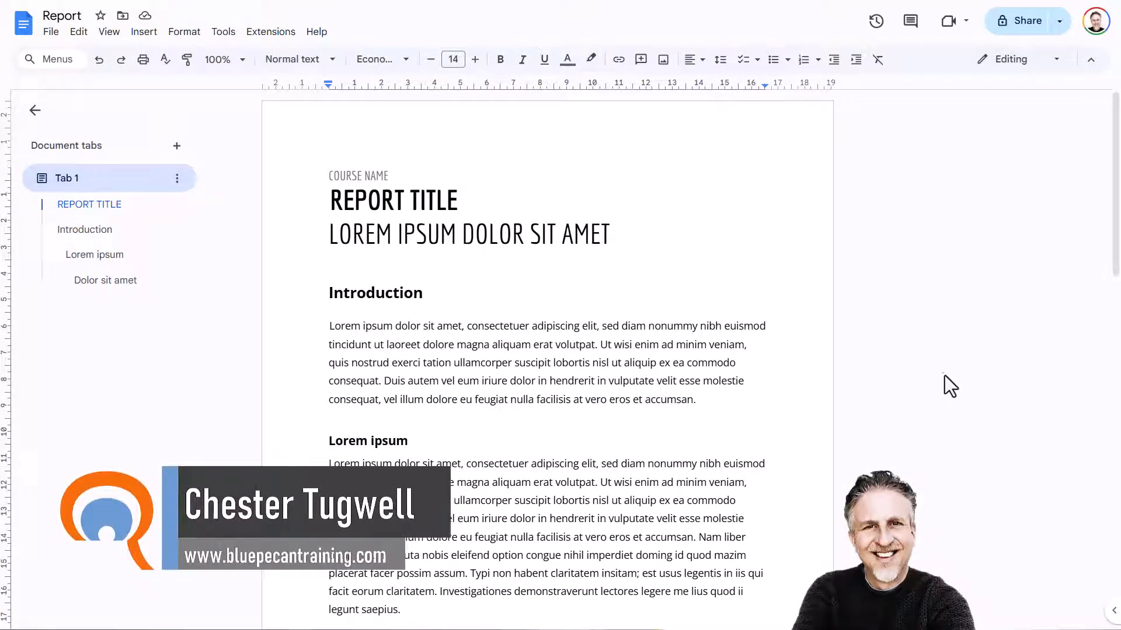
- Open the File menu of the Report document
{"action": "left_click", "coordinate": [50, 31]}
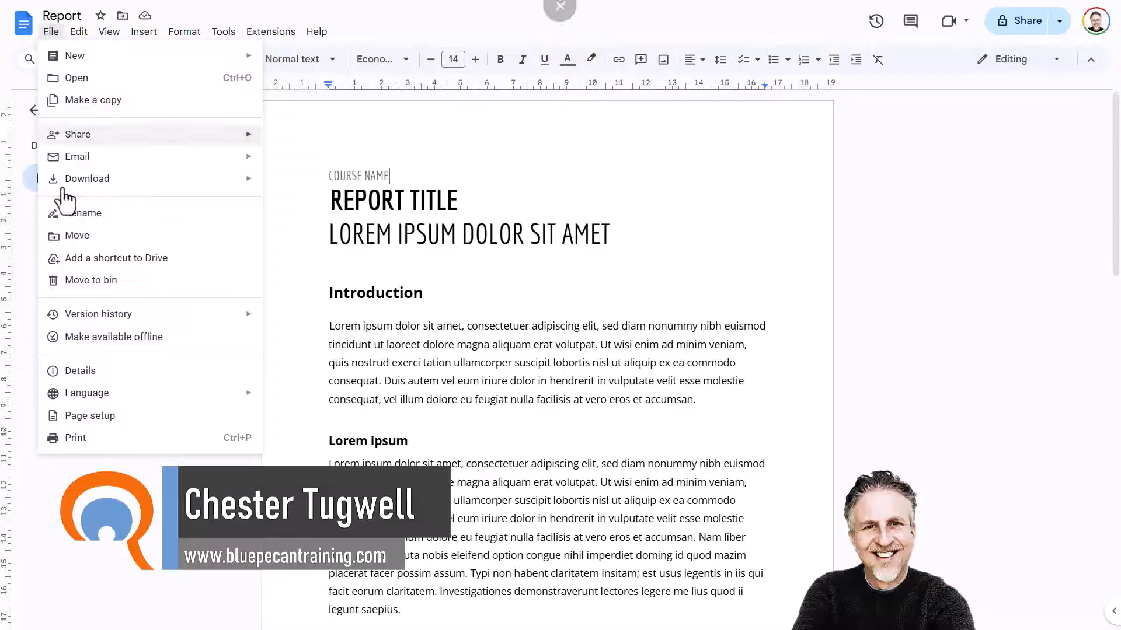
- Set left and right margins to 5 cm in Page setup, save as default and apply
{"action": "left_click", "coordinate": [90, 416]}
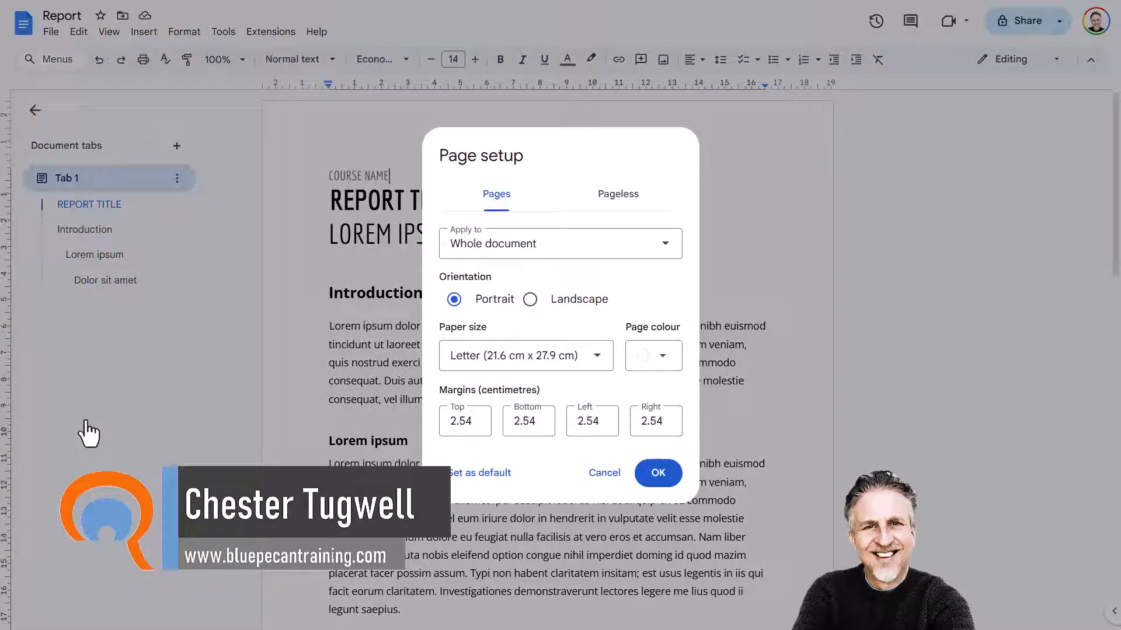
{"action": "left_click", "coordinate": [654, 420]}
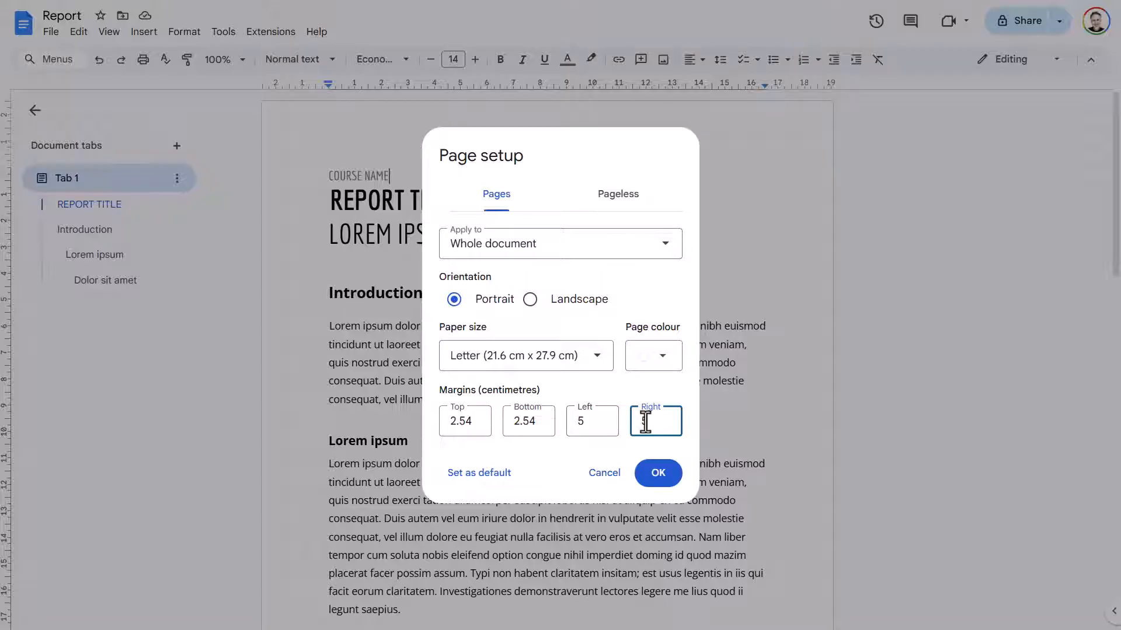
{"action": "left_click", "coordinate": [656, 473]}
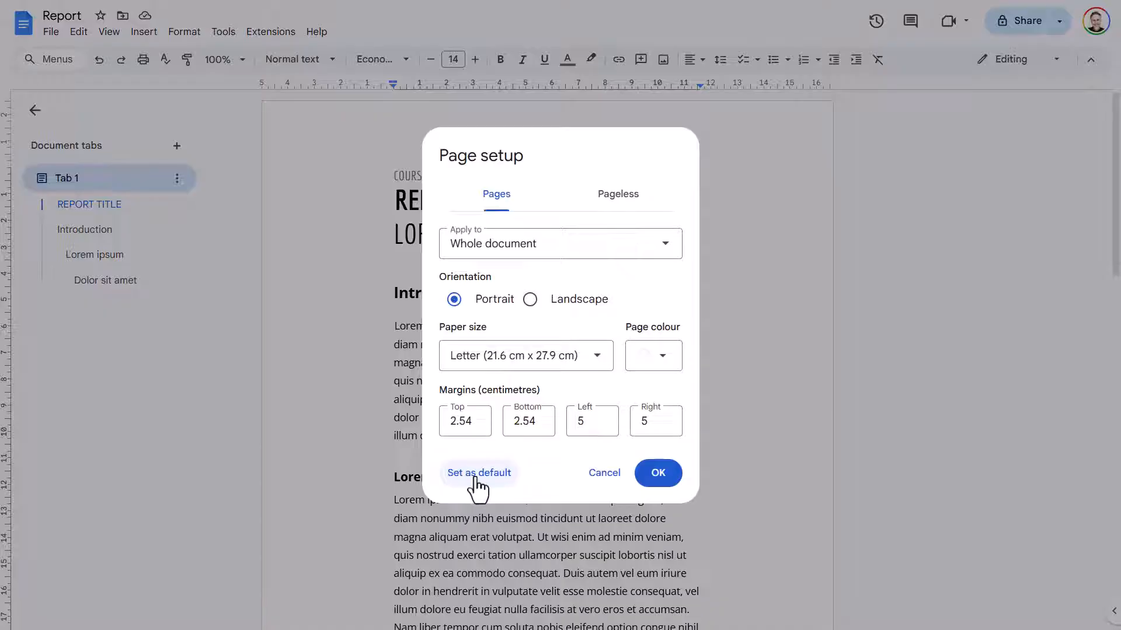
{"action": "left_click", "coordinate": [479, 473]}
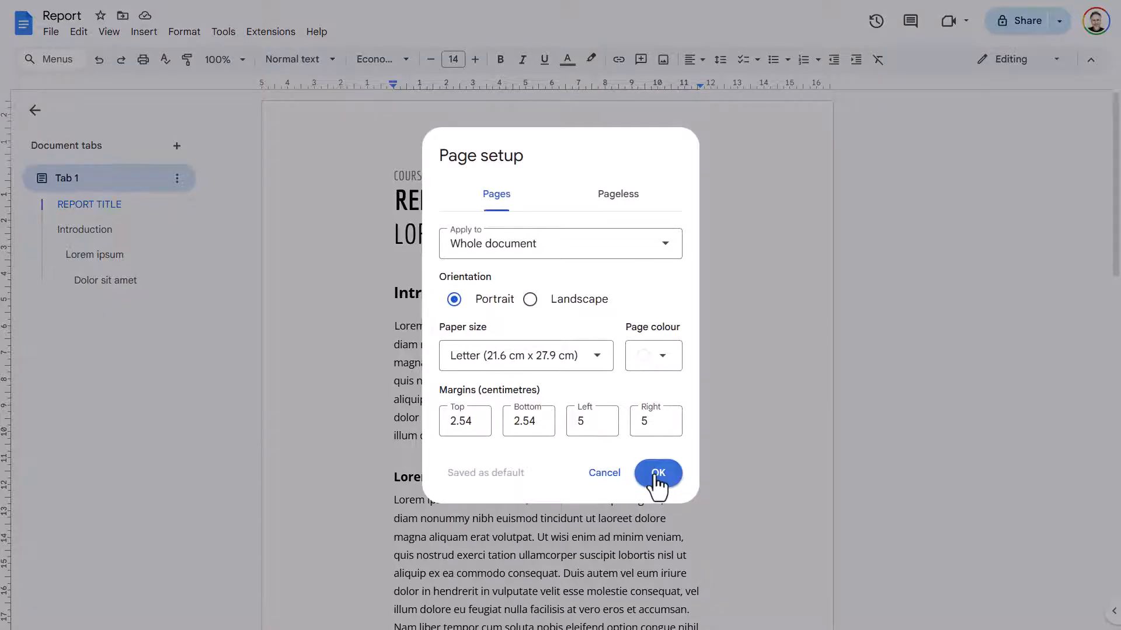
{"action": "left_click", "coordinate": [657, 473]}
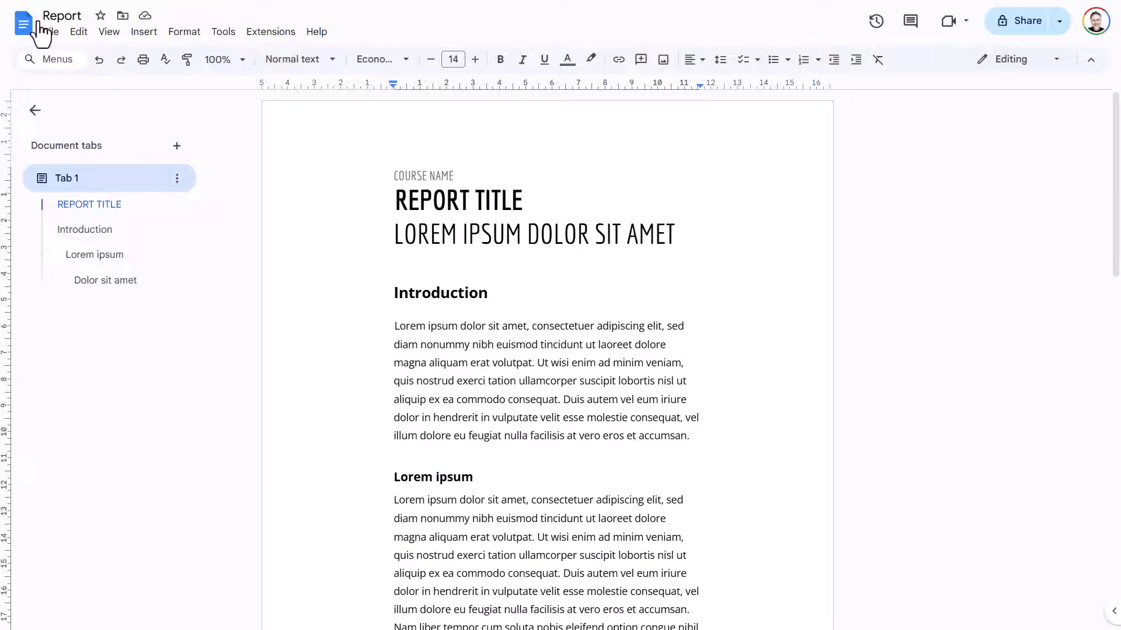
- Create a new blank document and check its Page setup shows 5 cm side margins
{"action": "left_click", "coordinate": [50, 32]}
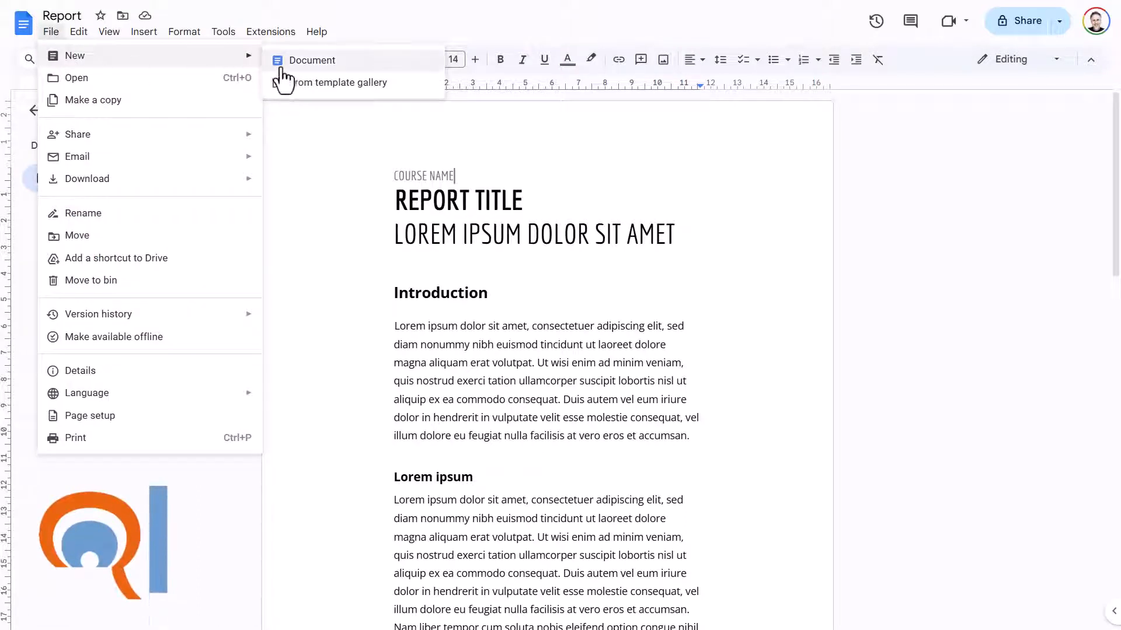
{"action": "left_click", "coordinate": [310, 59]}
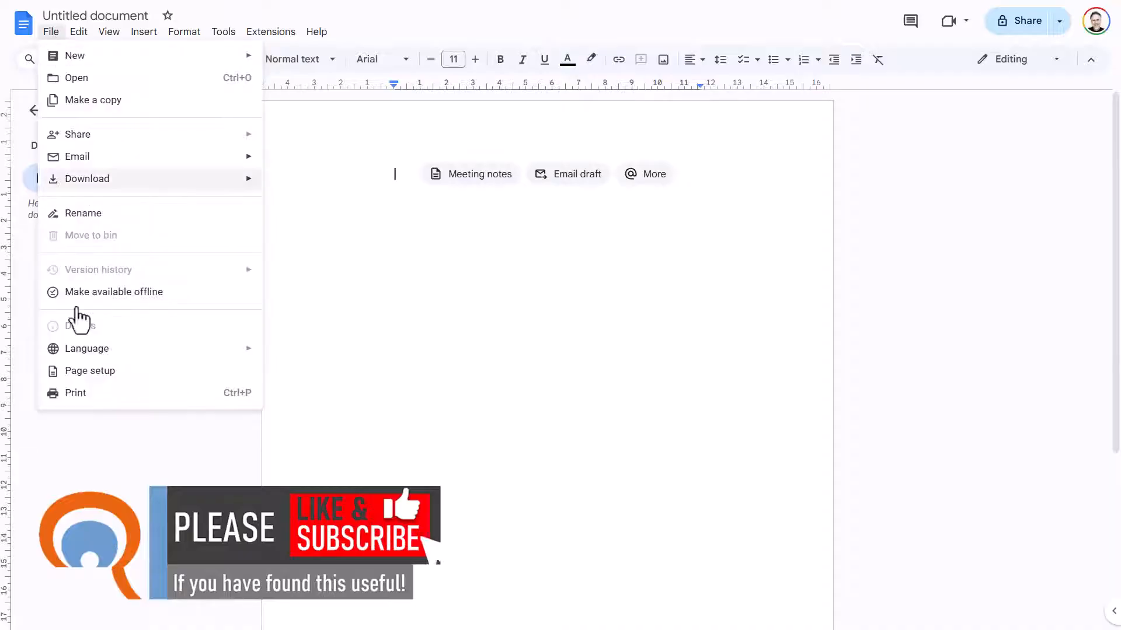
{"action": "left_click", "coordinate": [90, 370]}
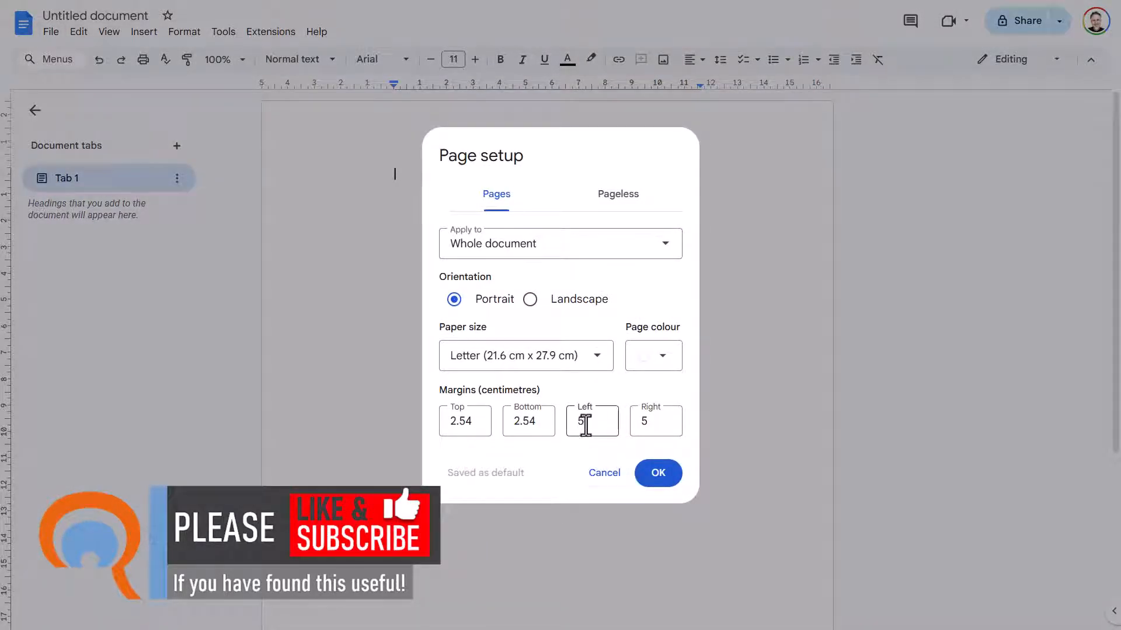
{"action": "left_click", "coordinate": [656, 472]}
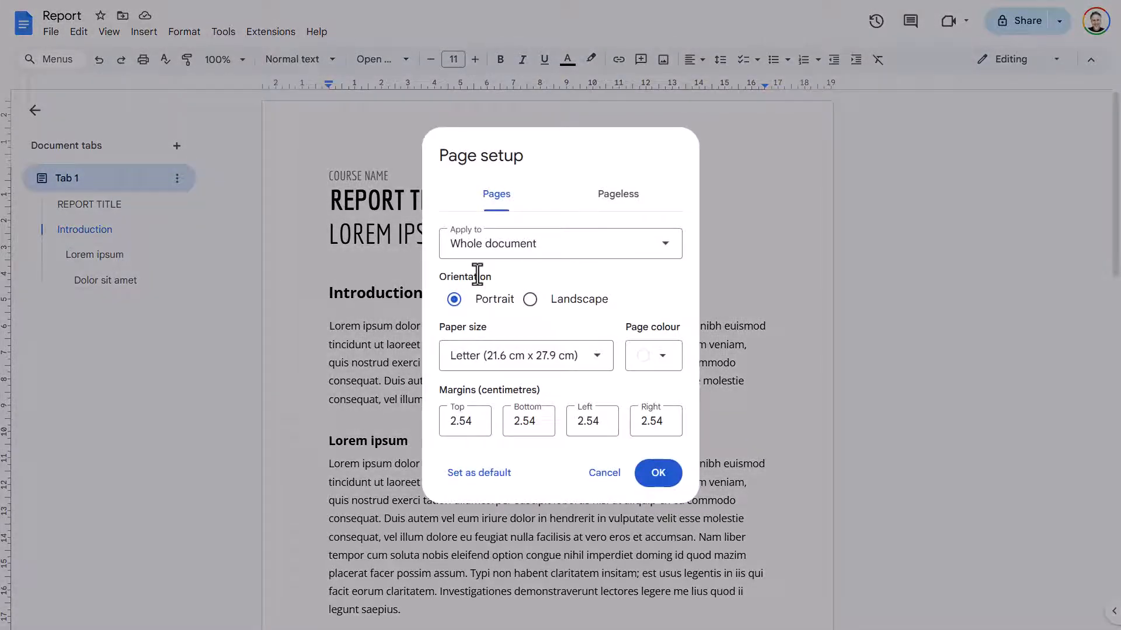
{"action": "mouse_move", "coordinate": [475, 257]}
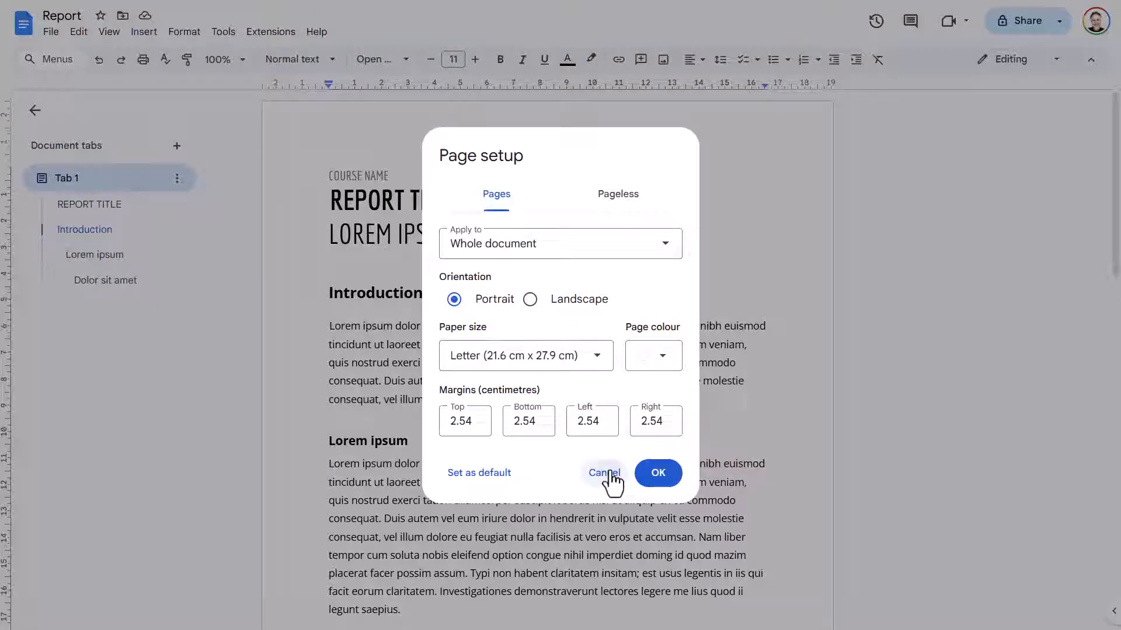
- Cancel the Page setup dialog, leaving the Report's 2.54 cm margins unchanged
{"action": "left_click", "coordinate": [604, 473]}
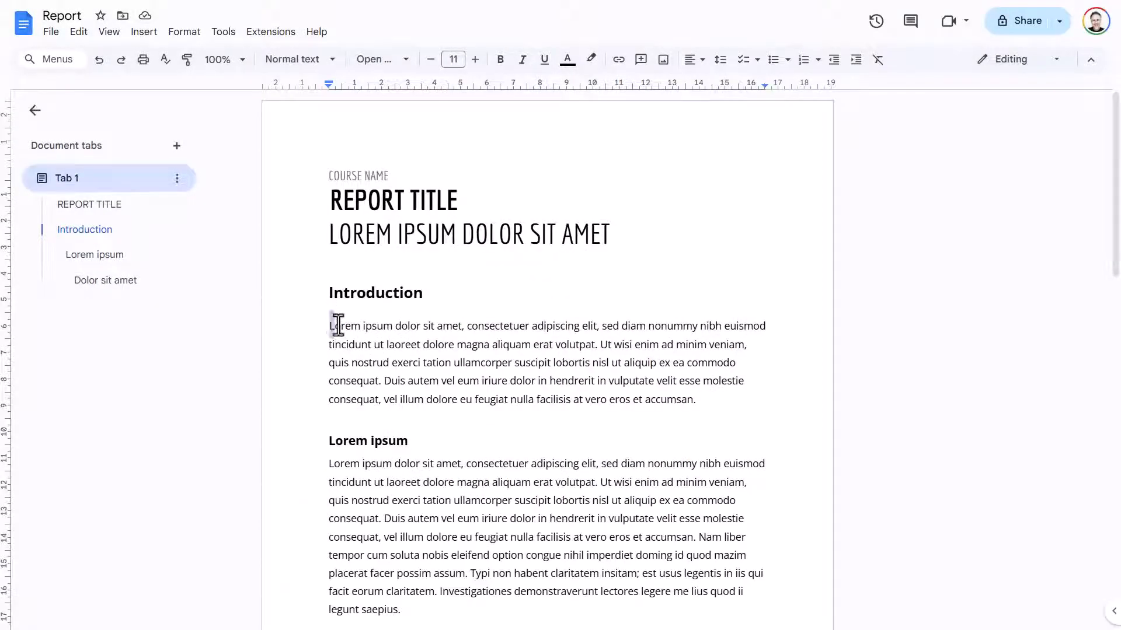
{"action": "triple_click", "coordinate": [339, 325]}
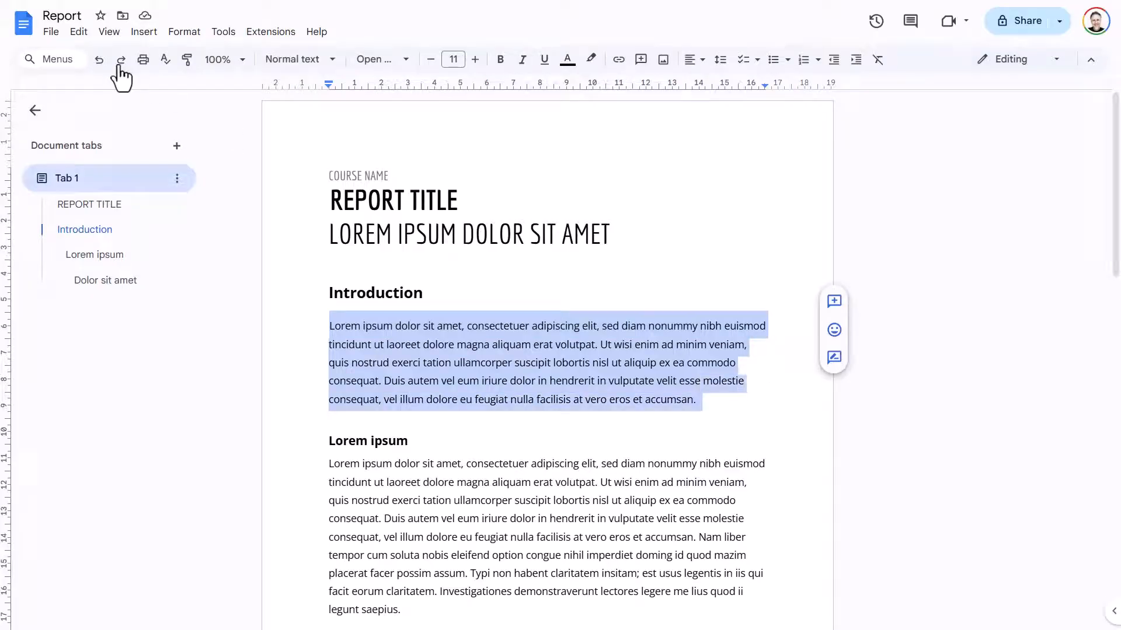
{"action": "left_click", "coordinate": [50, 31]}
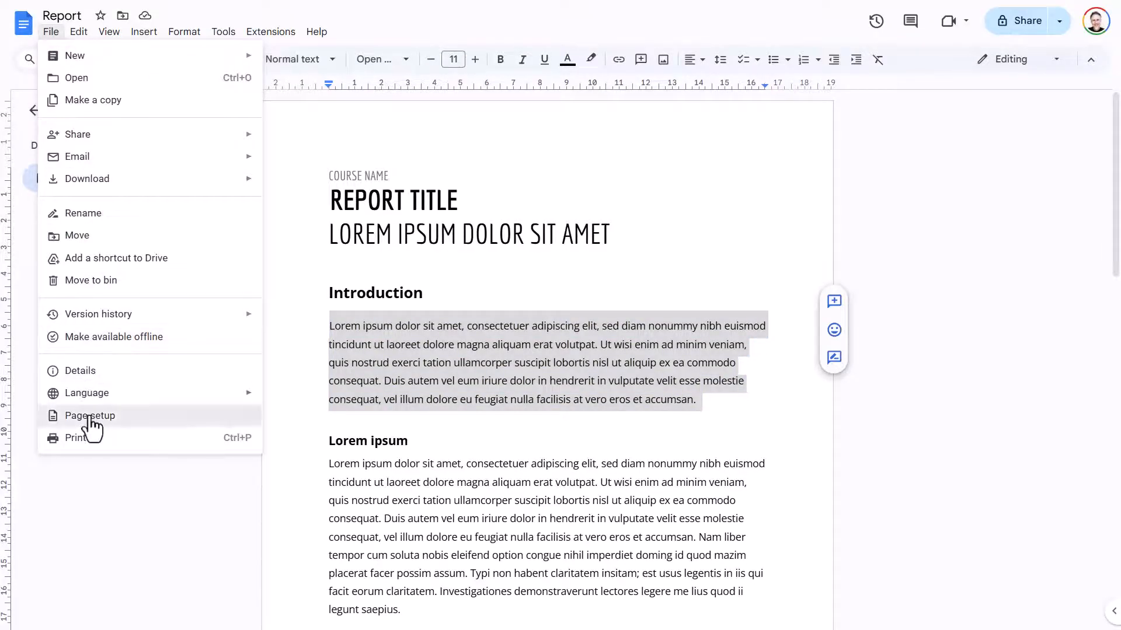
{"action": "left_click", "coordinate": [90, 415]}
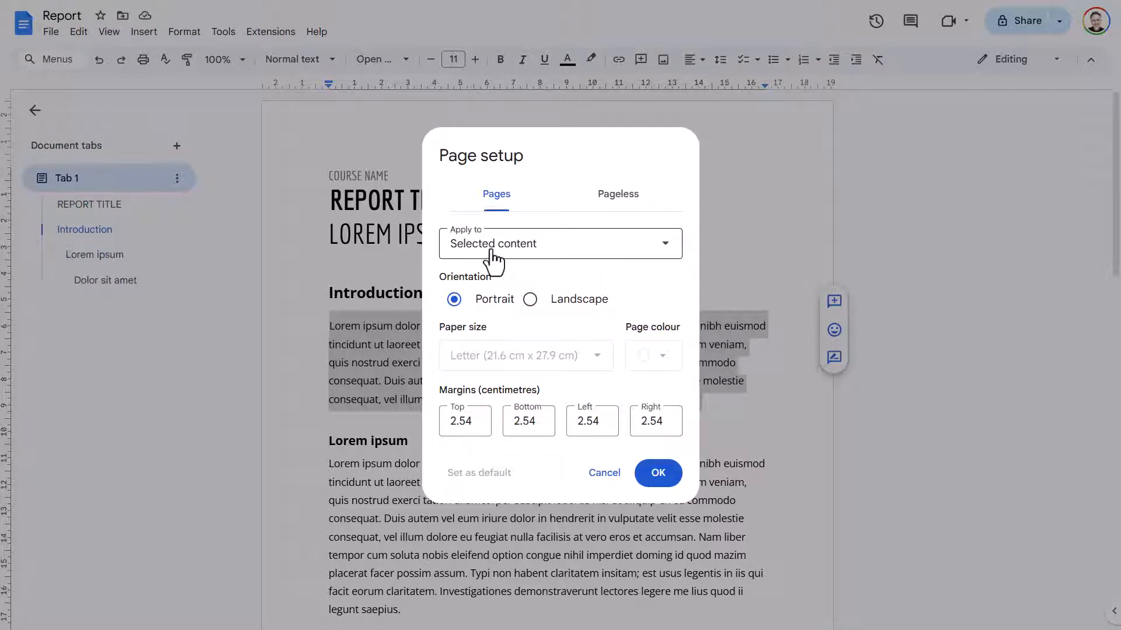
{"action": "left_click", "coordinate": [559, 243]}
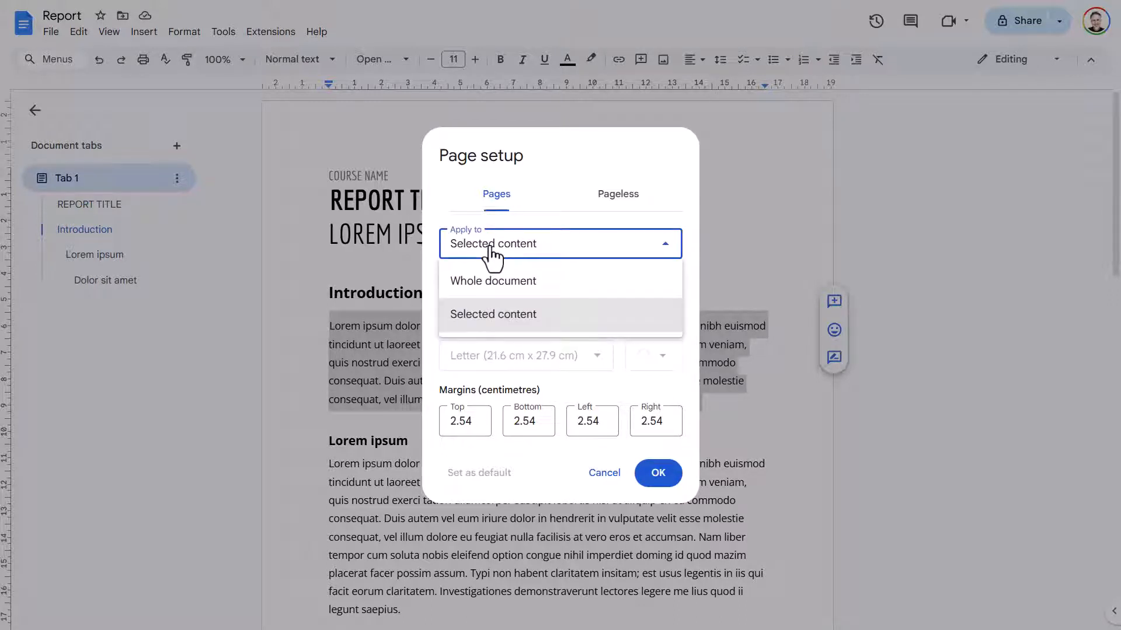
{"action": "left_click", "coordinate": [492, 281]}
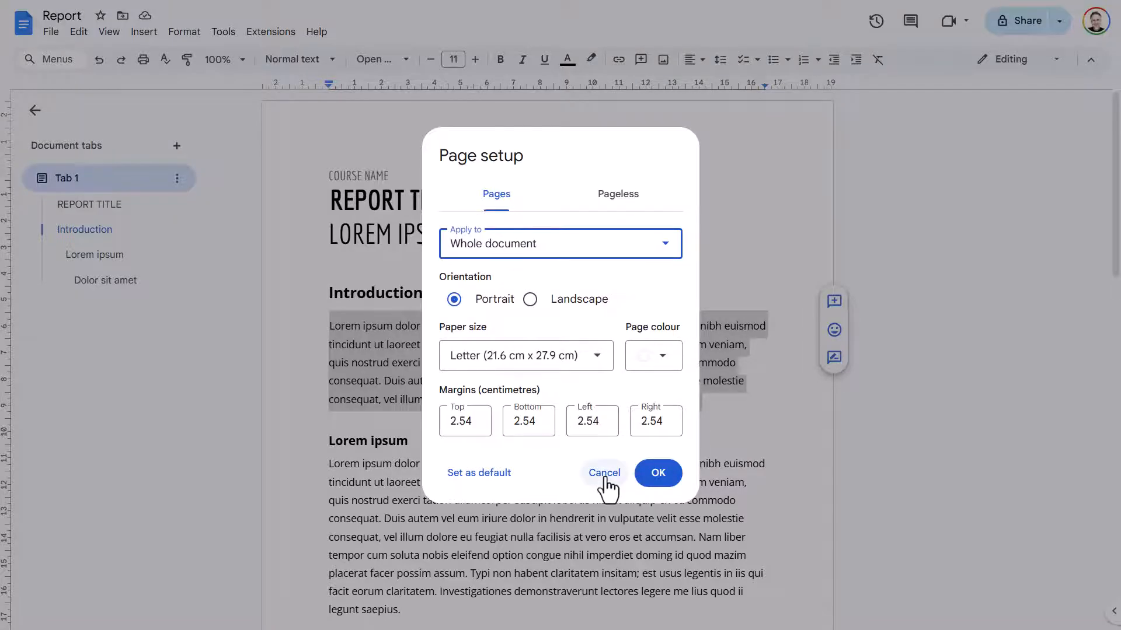
{"action": "left_click", "coordinate": [603, 473]}
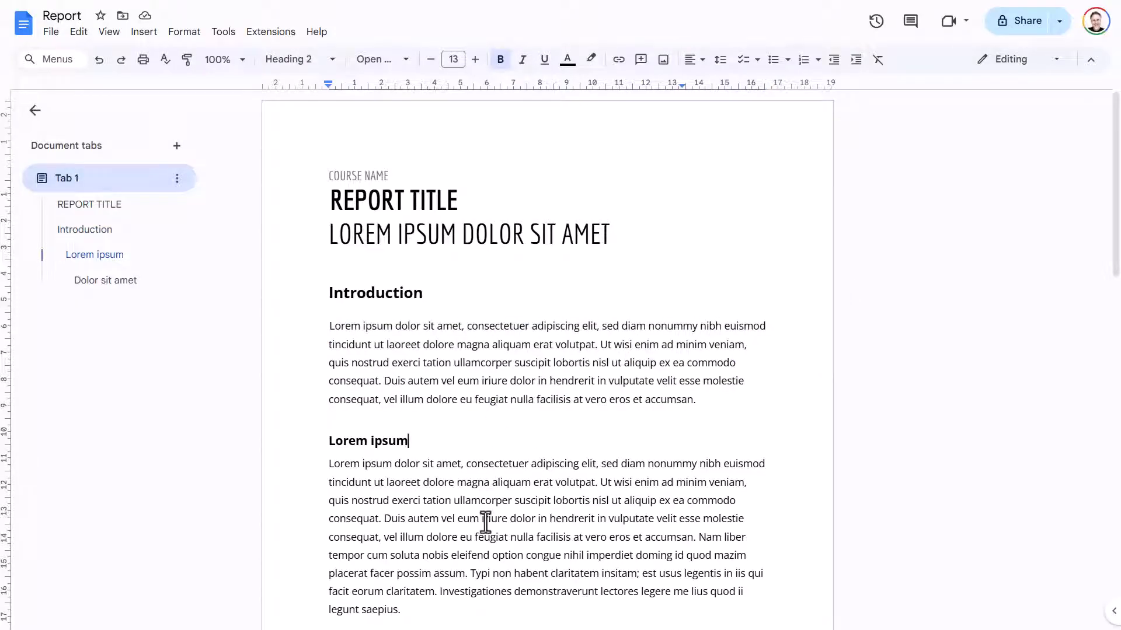
{"action": "mouse_move", "coordinate": [479, 482]}
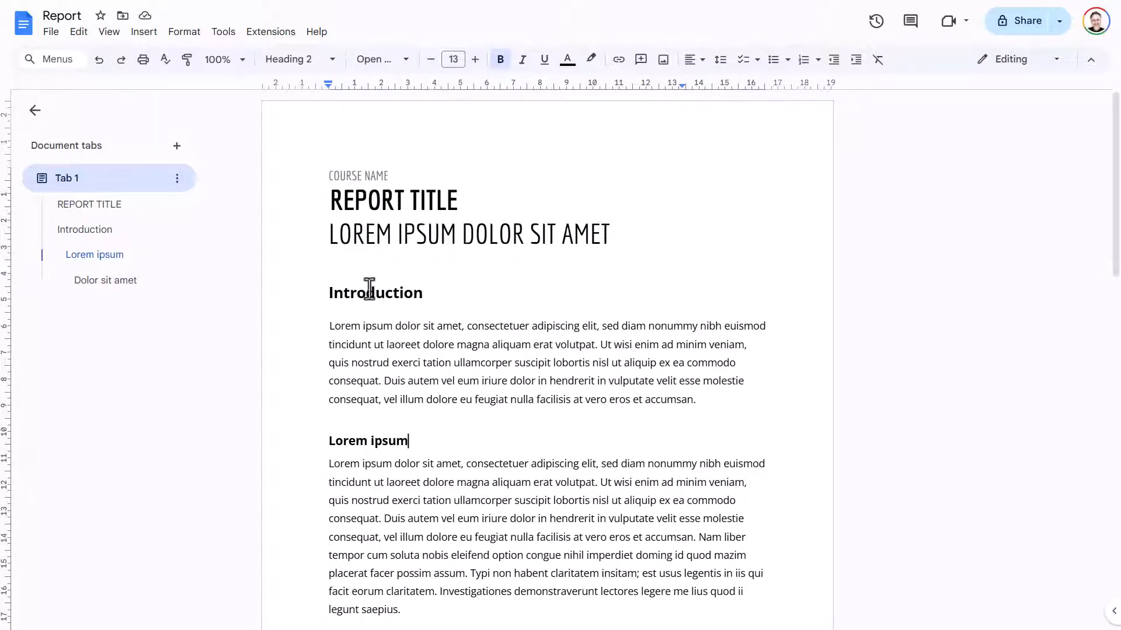
{"action": "left_click", "coordinate": [109, 31]}
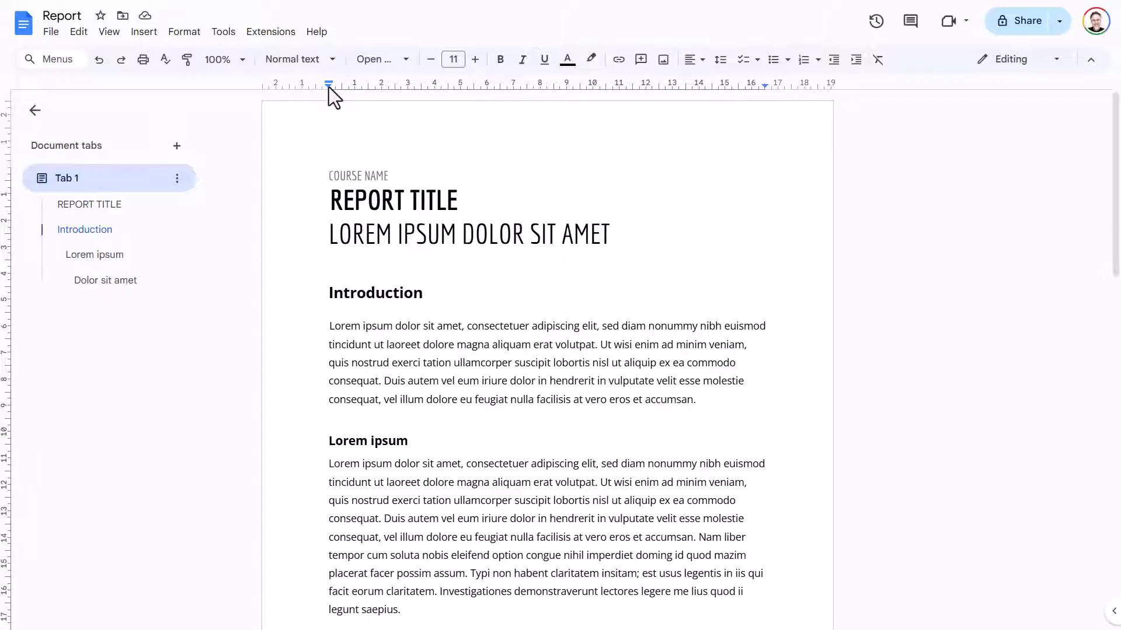
{"action": "mouse_move", "coordinate": [328, 84]}
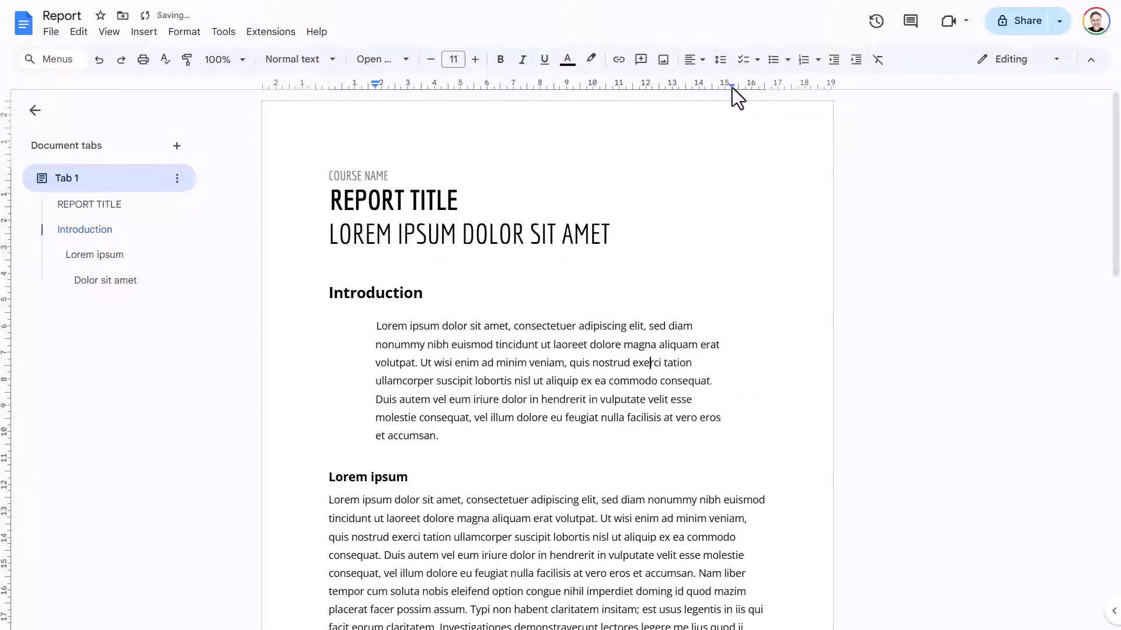
- Scroll down to the Introduction paragraph to indent it with the ruler markers
{"action": "scroll", "scroll_direction": "down", "scroll_amount": 3}
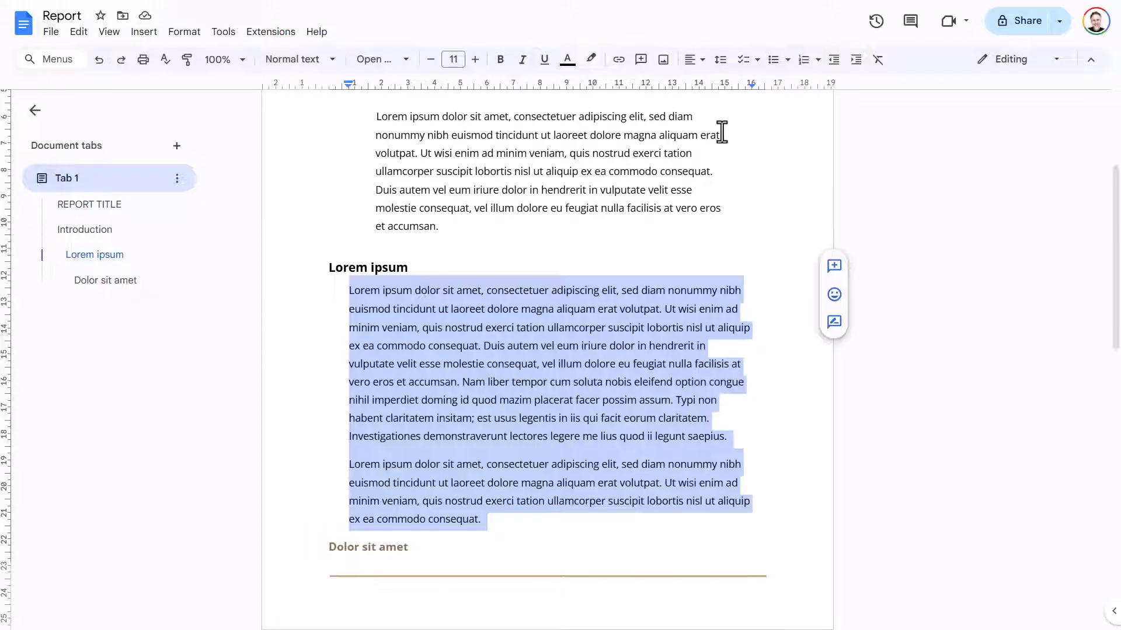
{"action": "mouse_move", "coordinate": [790, 127]}
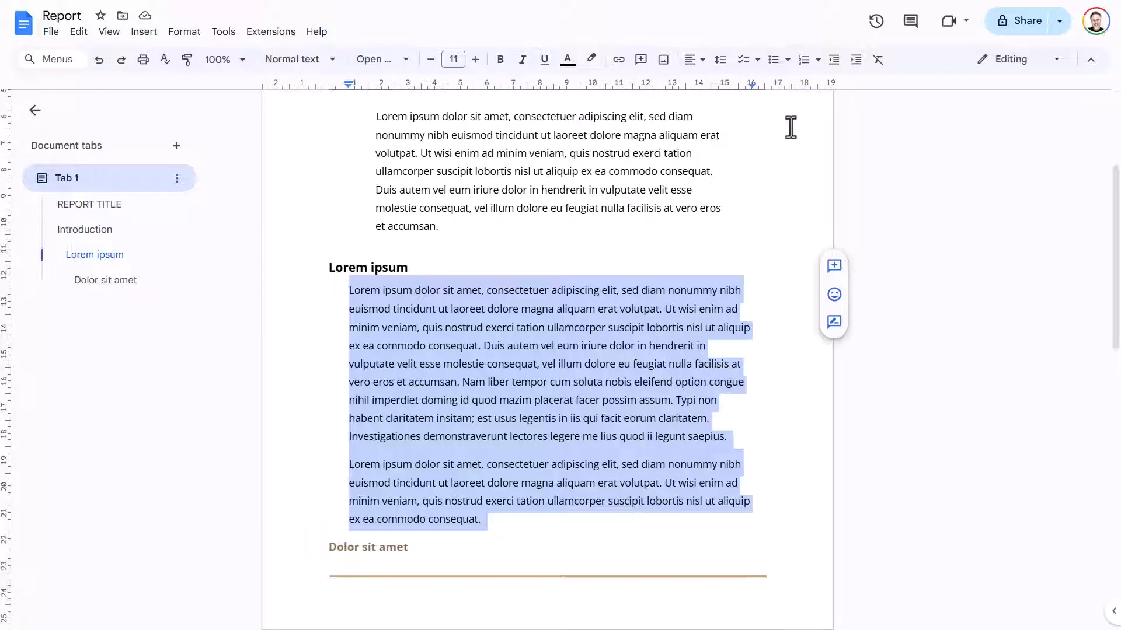